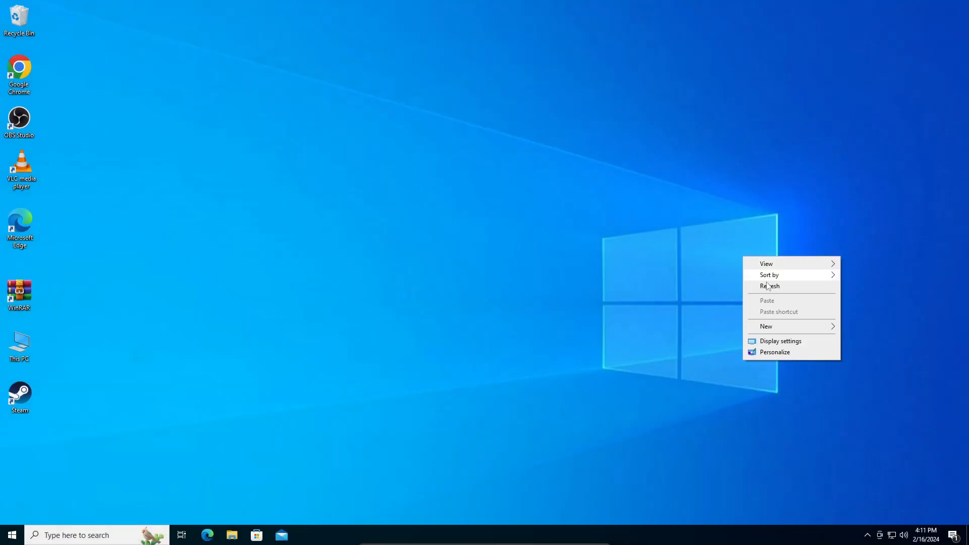
Refresh the Windows desktop from its context menu
click(769, 286)
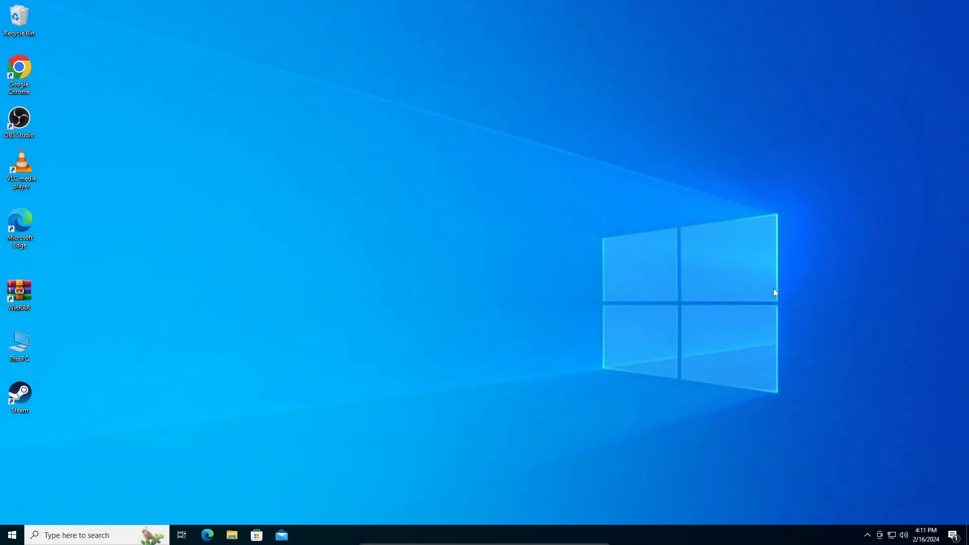
mouse_move(770, 291)
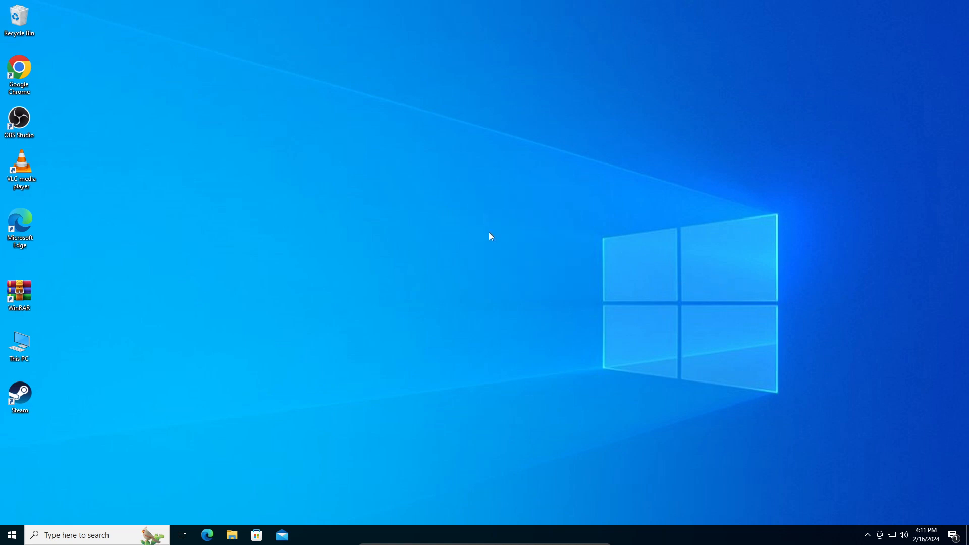
mouse_move(240, 297)
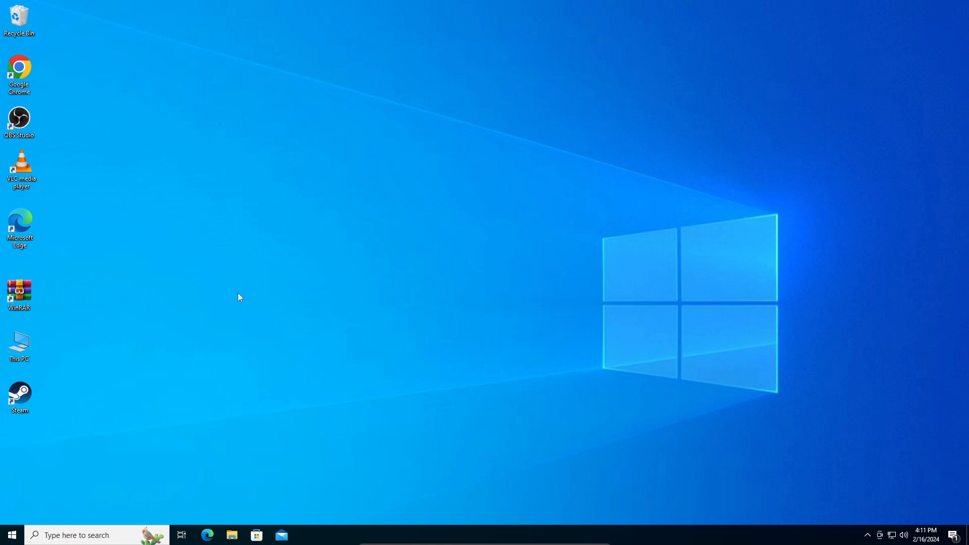
mouse_move(98, 528)
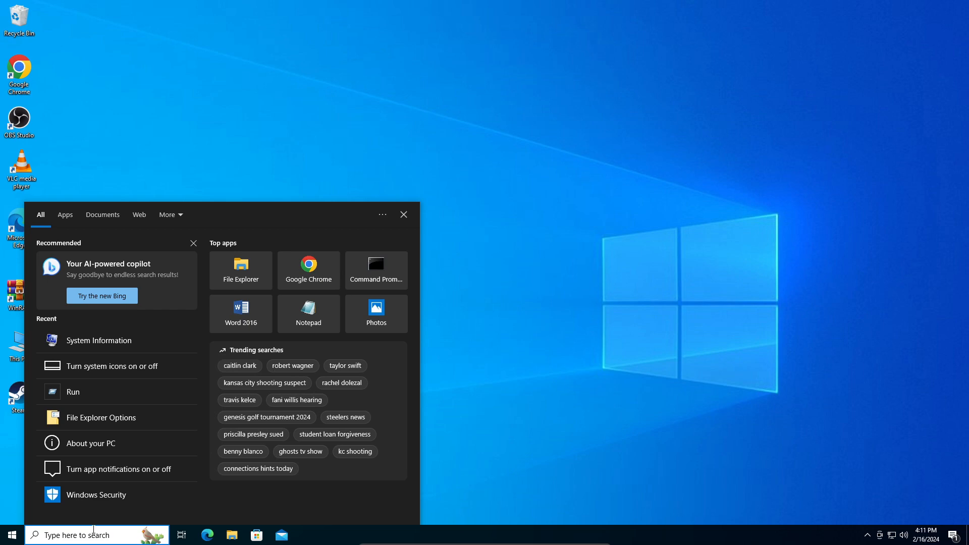
Search 'windows de' and open the Windows Defender Firewall settings result
text(w)
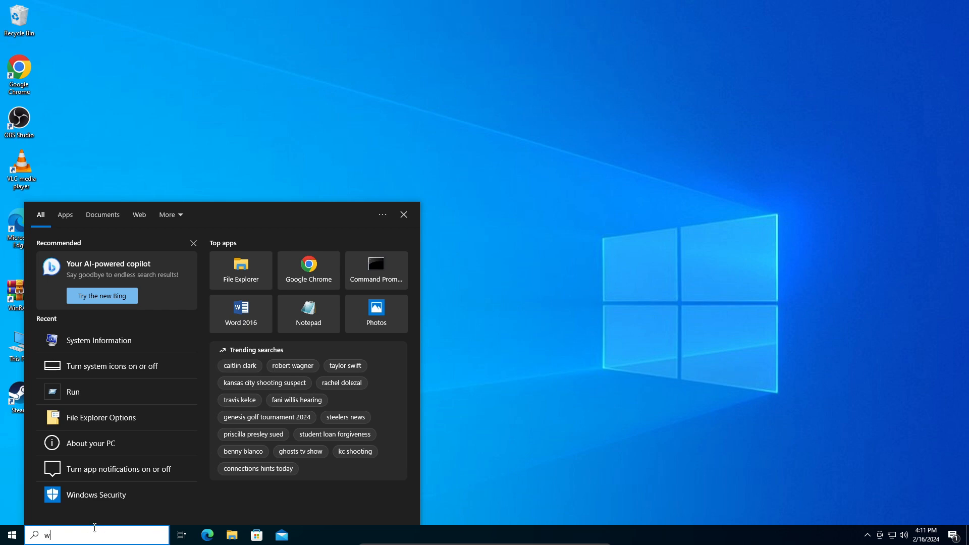
text(indows de)
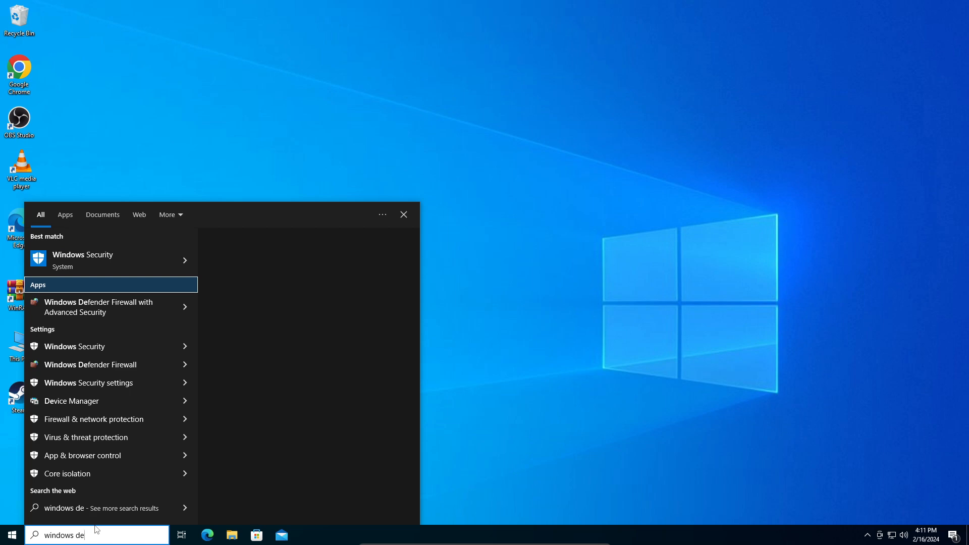
click(90, 364)
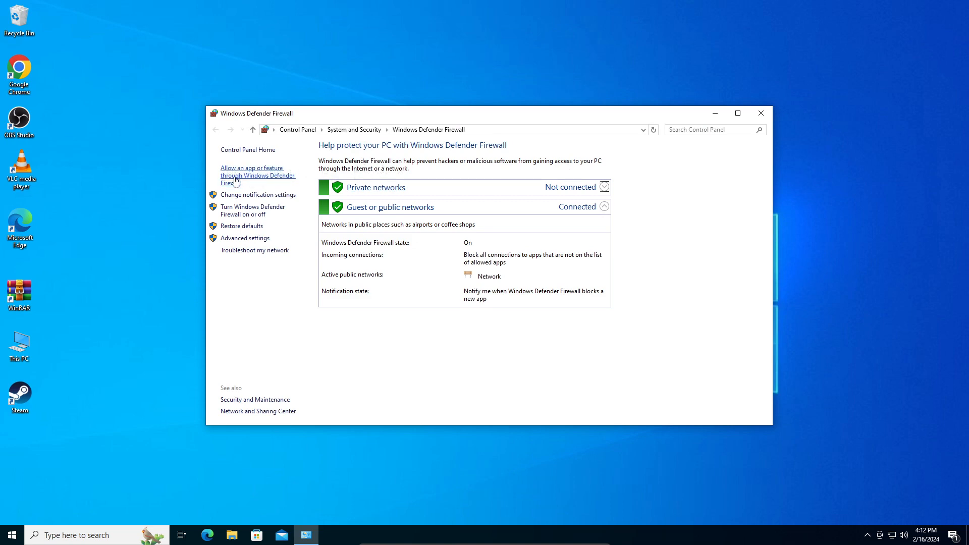
Open the Allowed apps list and scroll down to the Steam entry
click(256, 174)
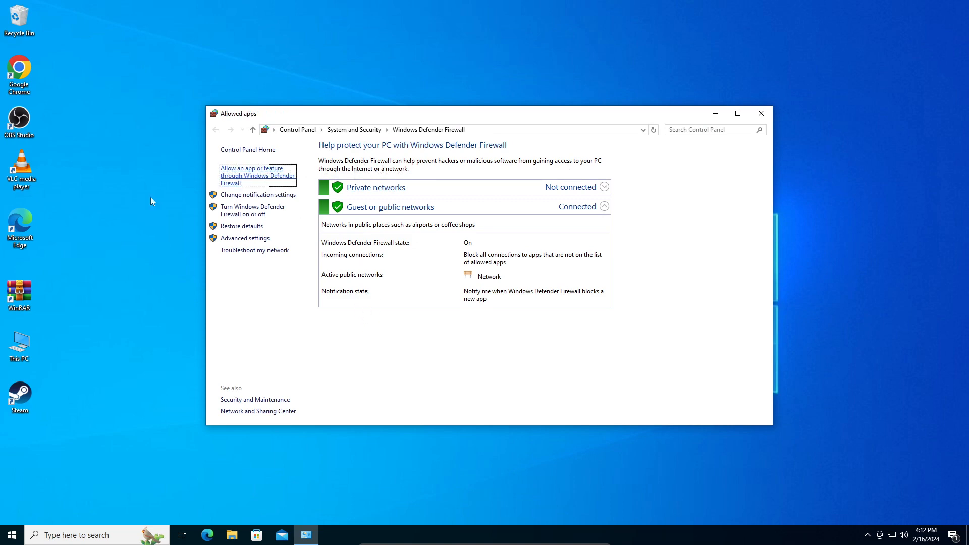
click(255, 174)
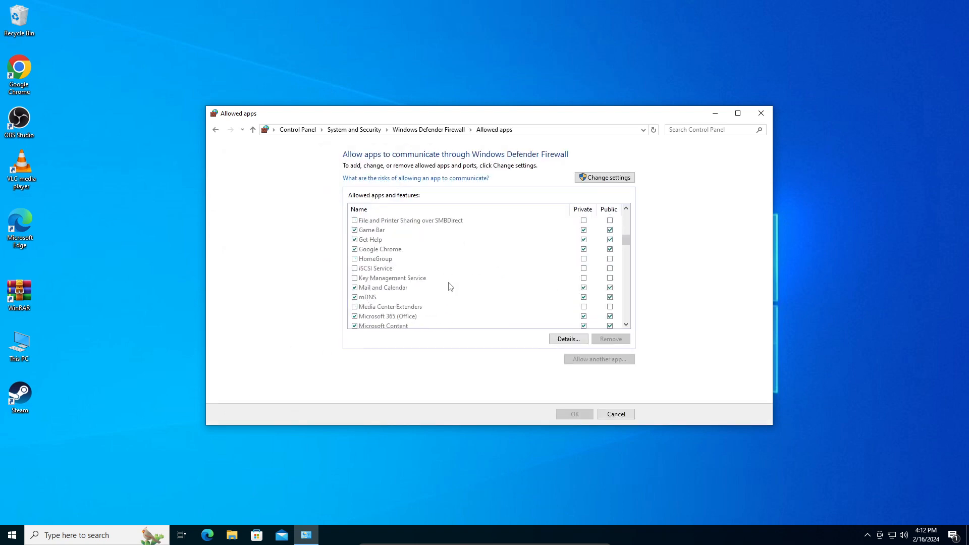
scroll(down, 3)
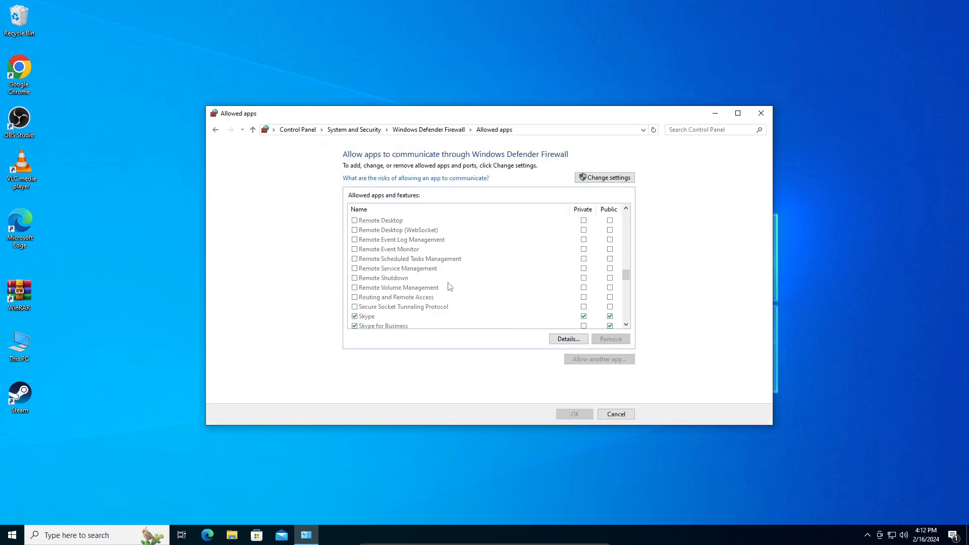
scroll(down, 3)
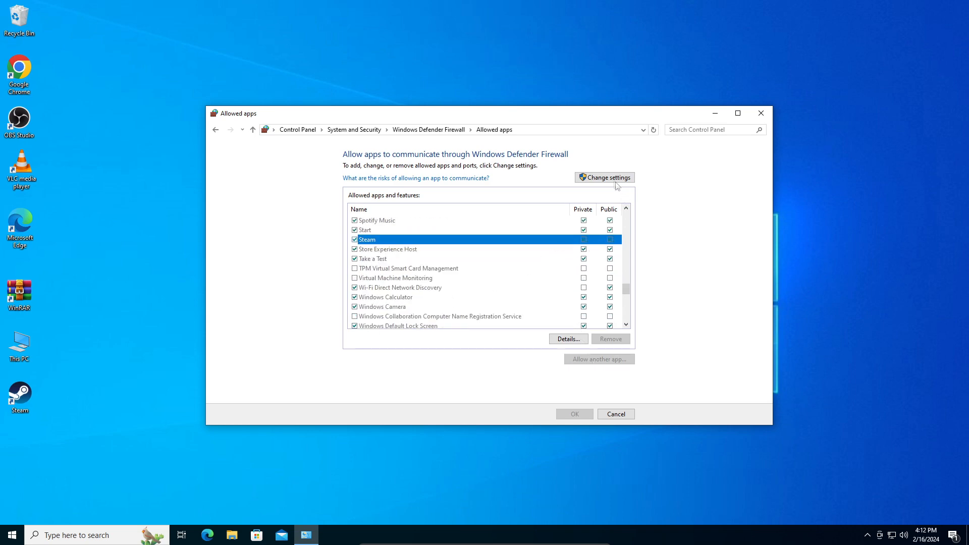
Enable Change settings and tick Steam's Private and Public network checkboxes
click(604, 177)
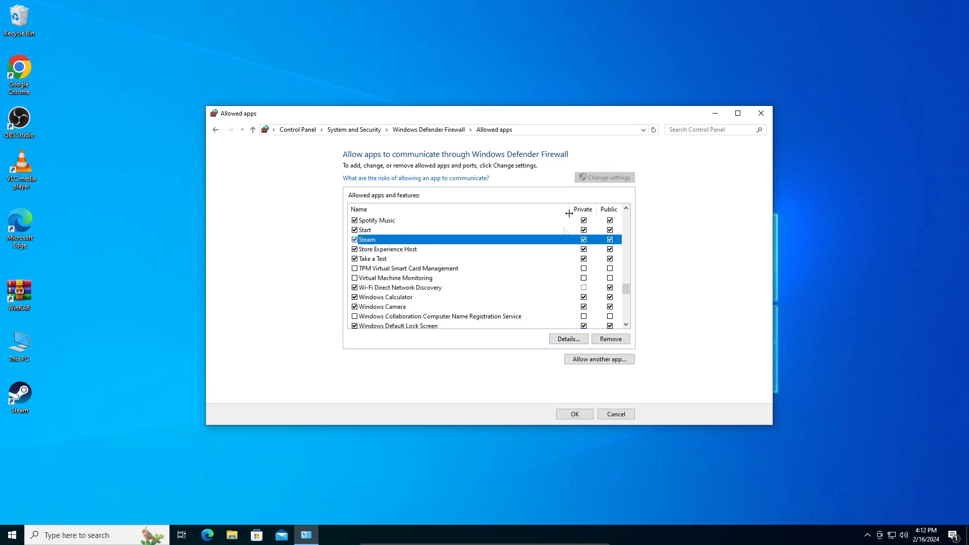
click(582, 239)
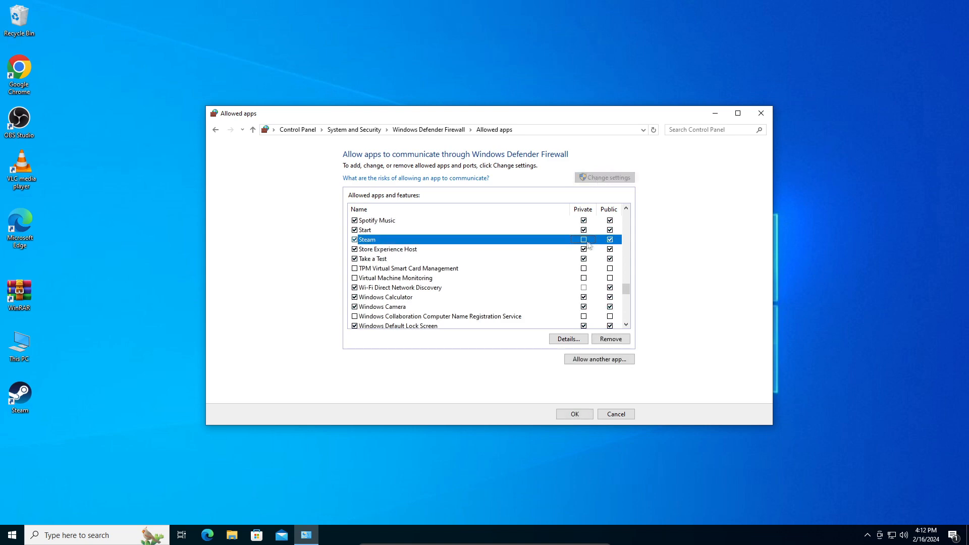
click(583, 239)
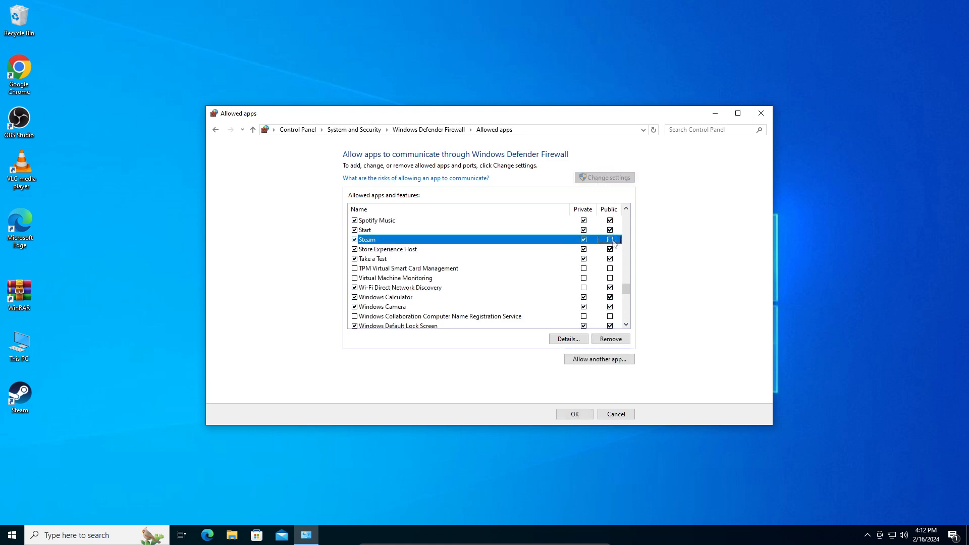
click(610, 239)
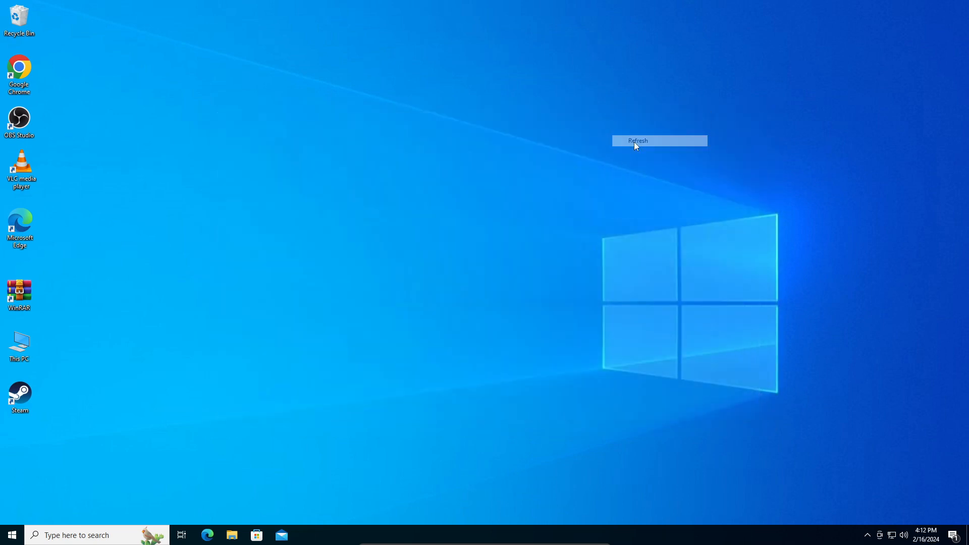
click(637, 140)
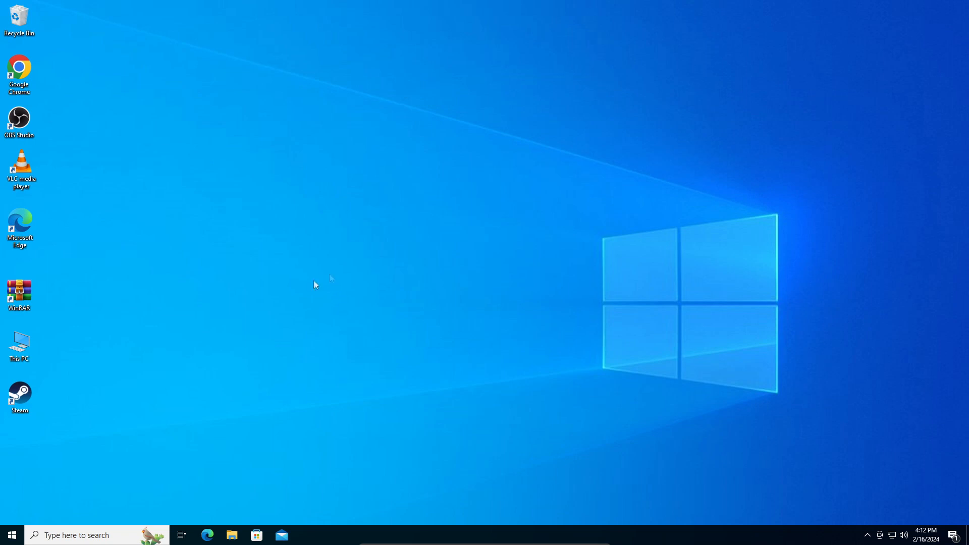
mouse_move(880, 515)
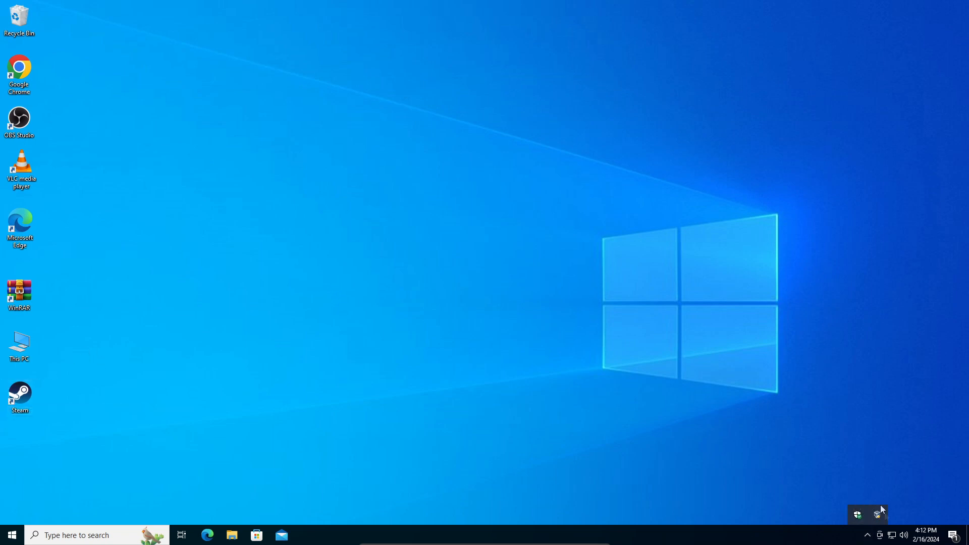
mouse_move(507, 327)
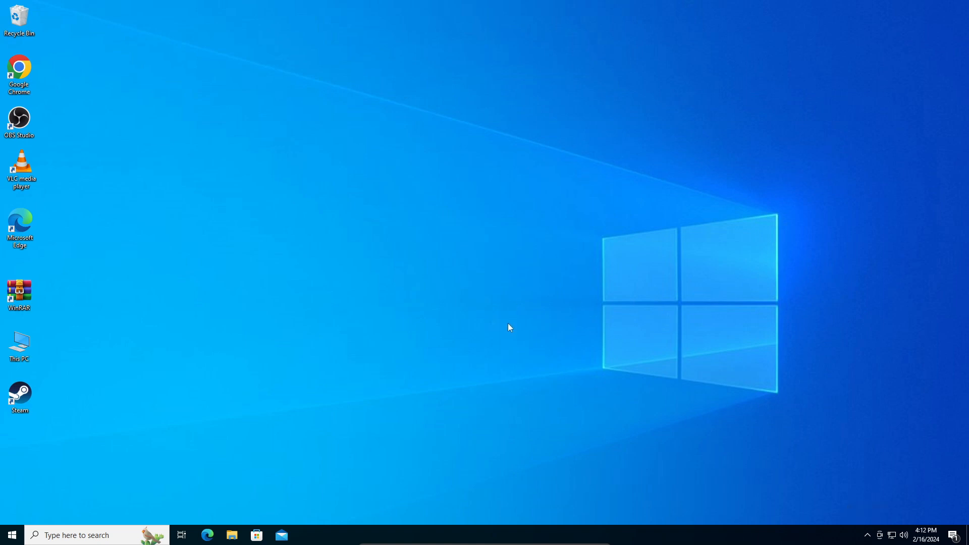
click(20, 395)
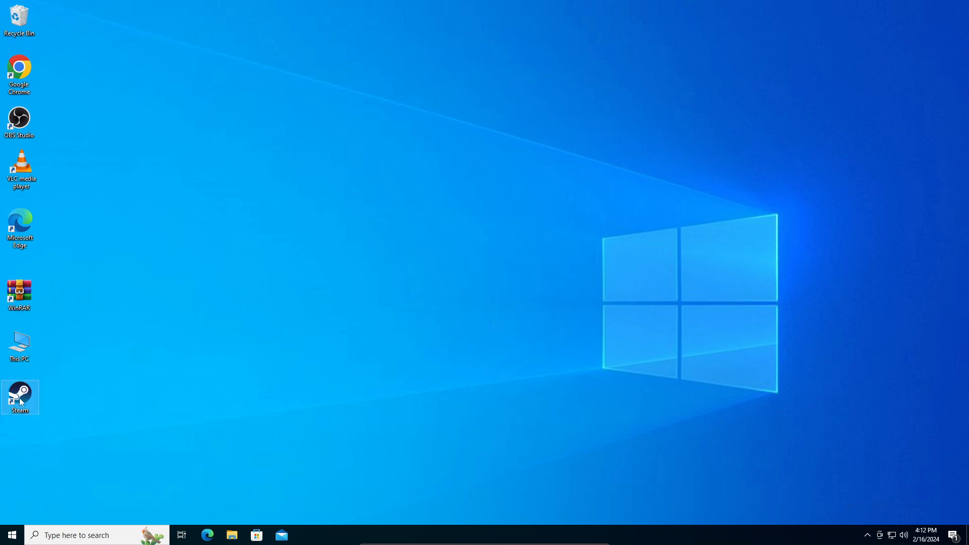
right_click(19, 397)
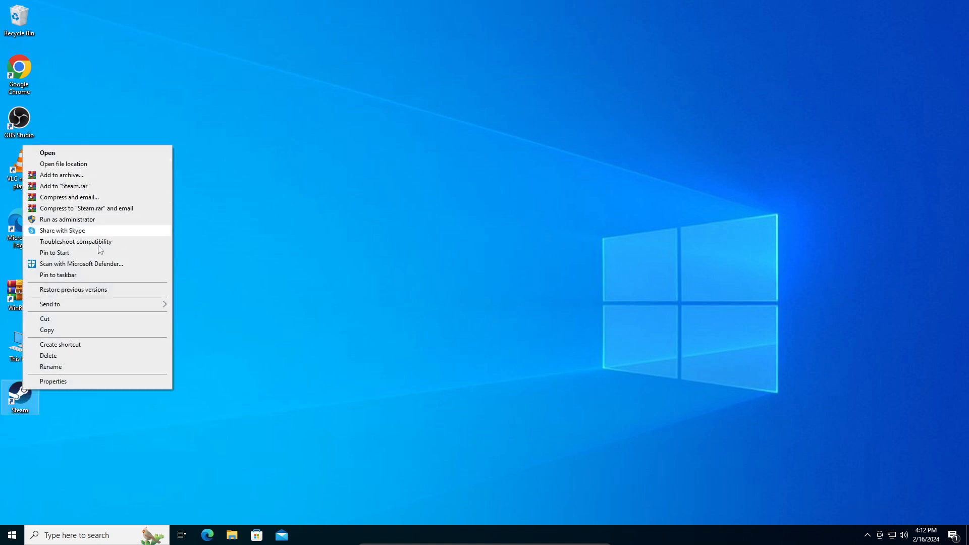
click(434, 394)
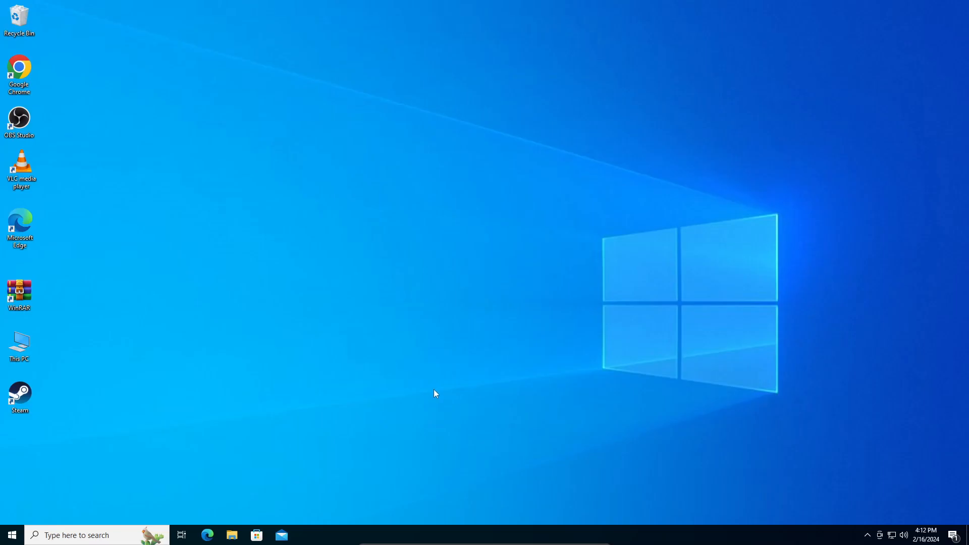
mouse_move(218, 160)
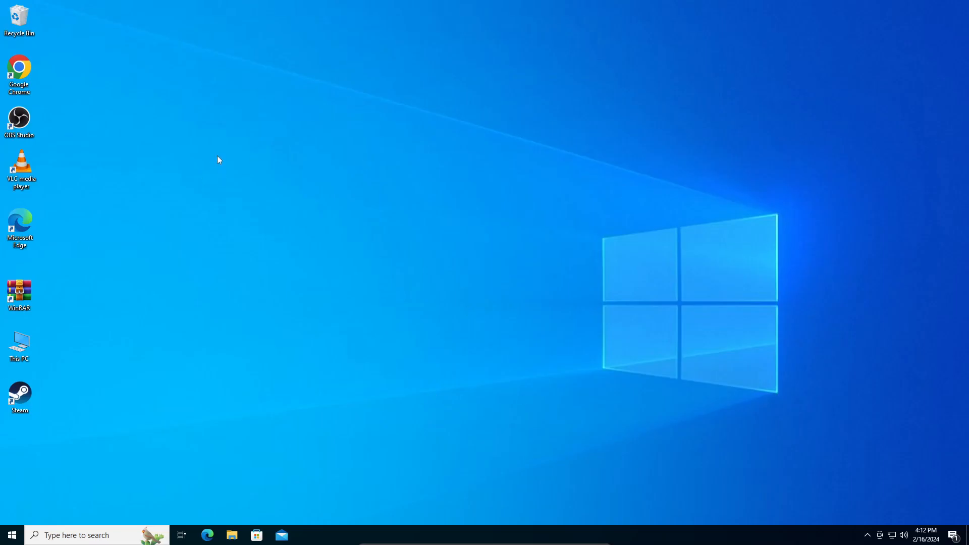
double_click(19, 396)
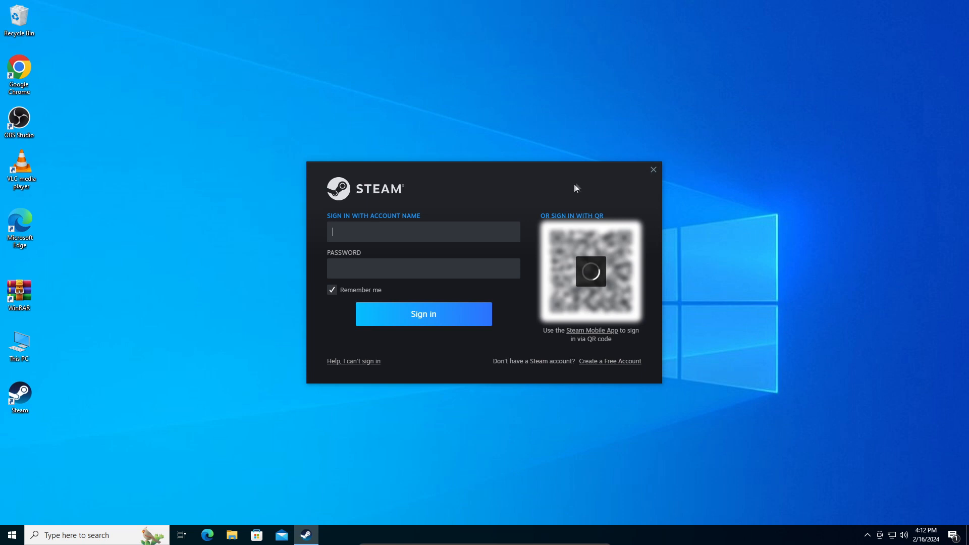
click(653, 169)
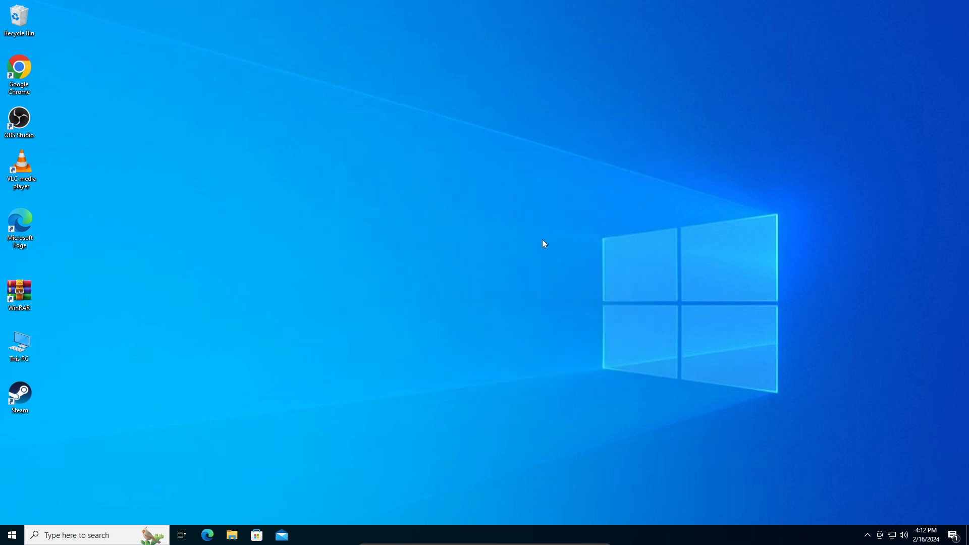
mouse_move(536, 265)
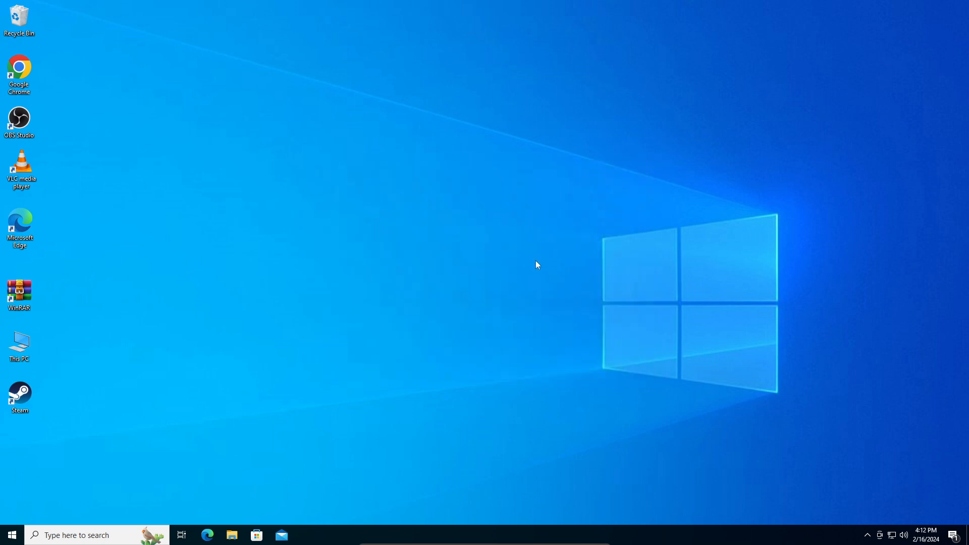